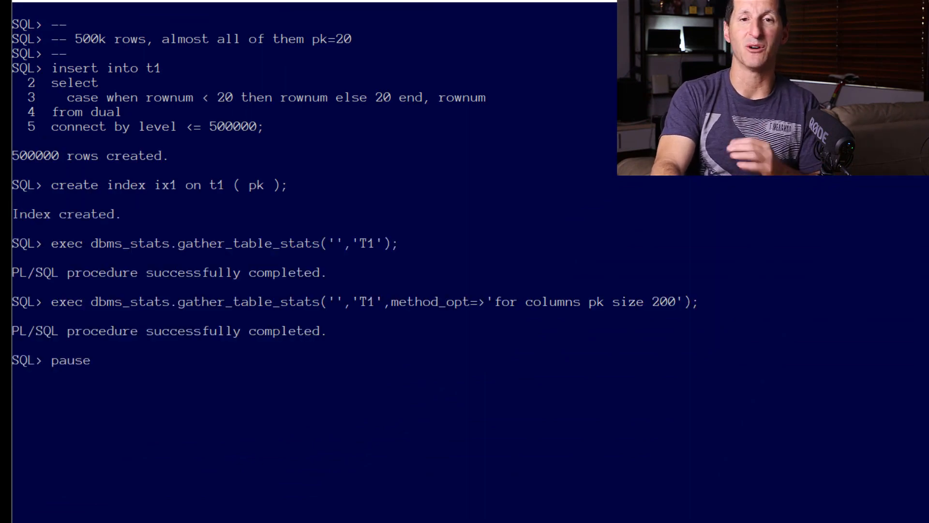
Step: Continue the script past the pause after T1 is indexed and analysed
key("Return")
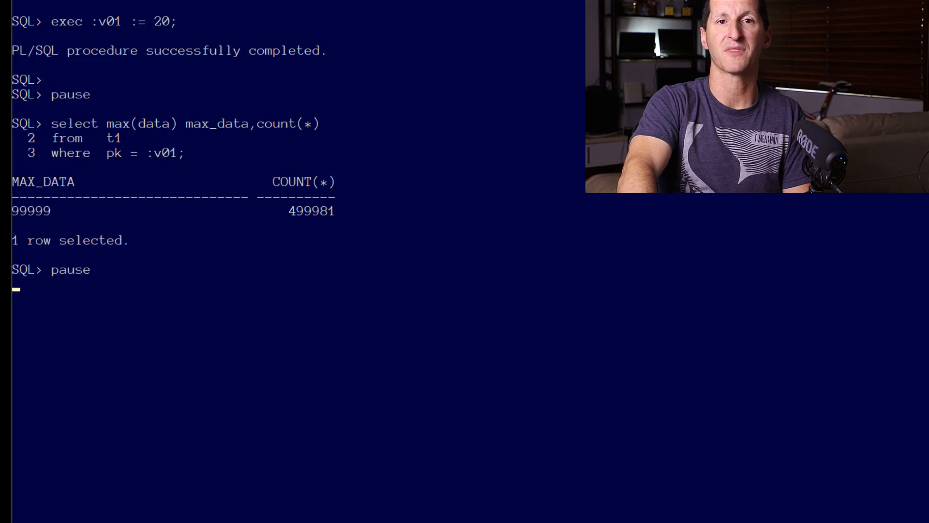
Step: Resume the script to display the cursor's plan showing an index range scan on IX1
key("Enter")
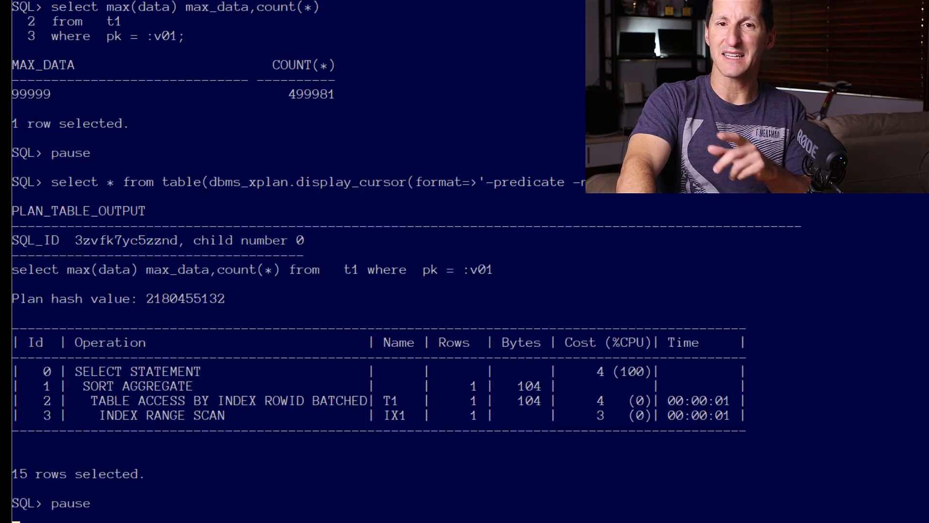